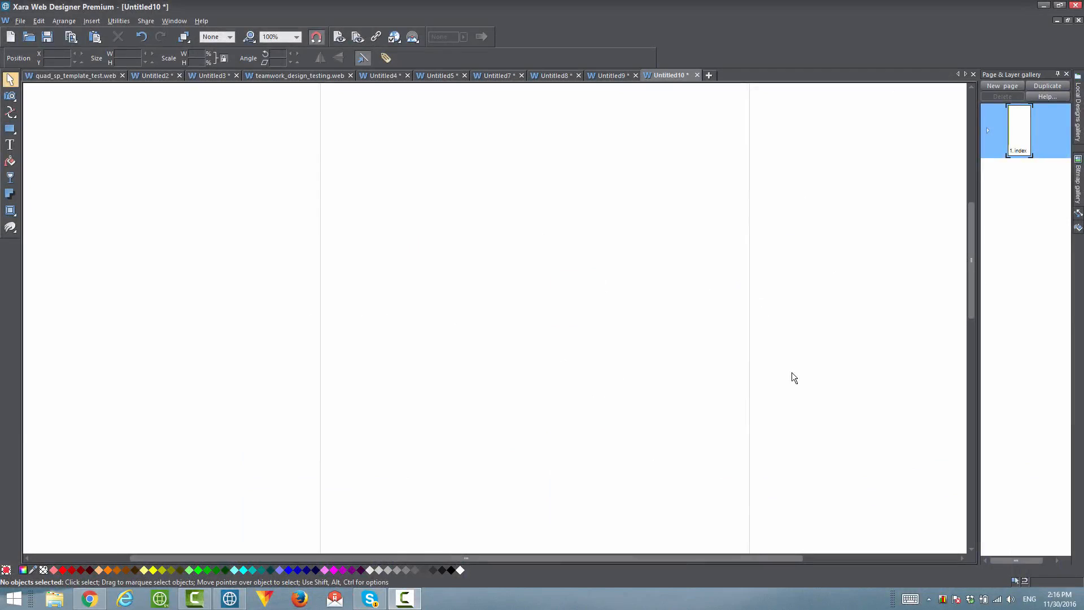
pyautogui.moveTo(372, 221)
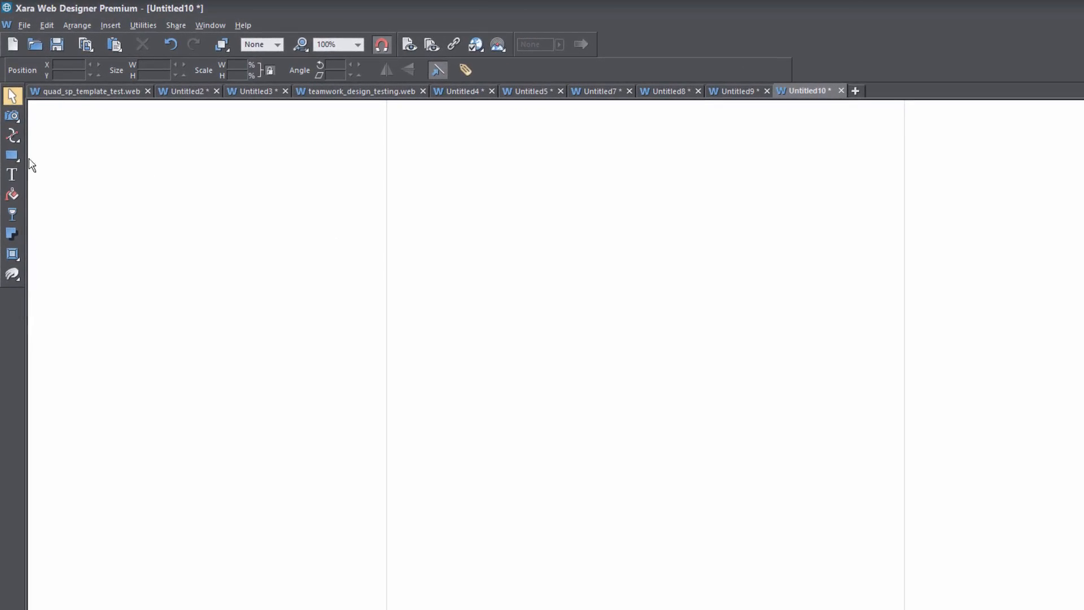
# - Draw a wide rectangle with the Rectangle tool across the top of the page
pyautogui.click(11, 157)
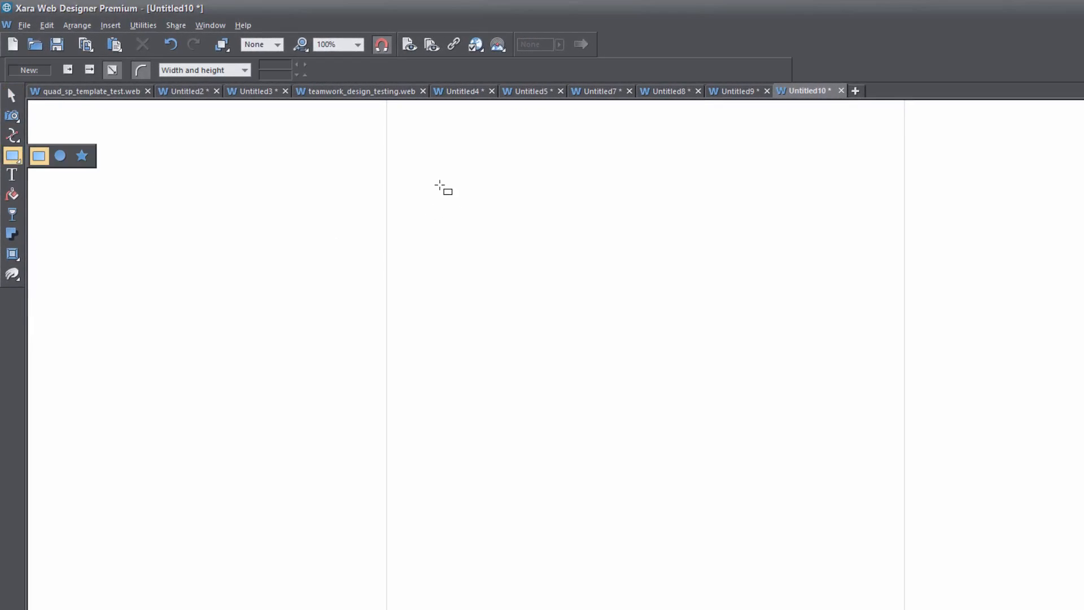
pyautogui.moveTo(438, 185); pyautogui.dragTo(840, 318)
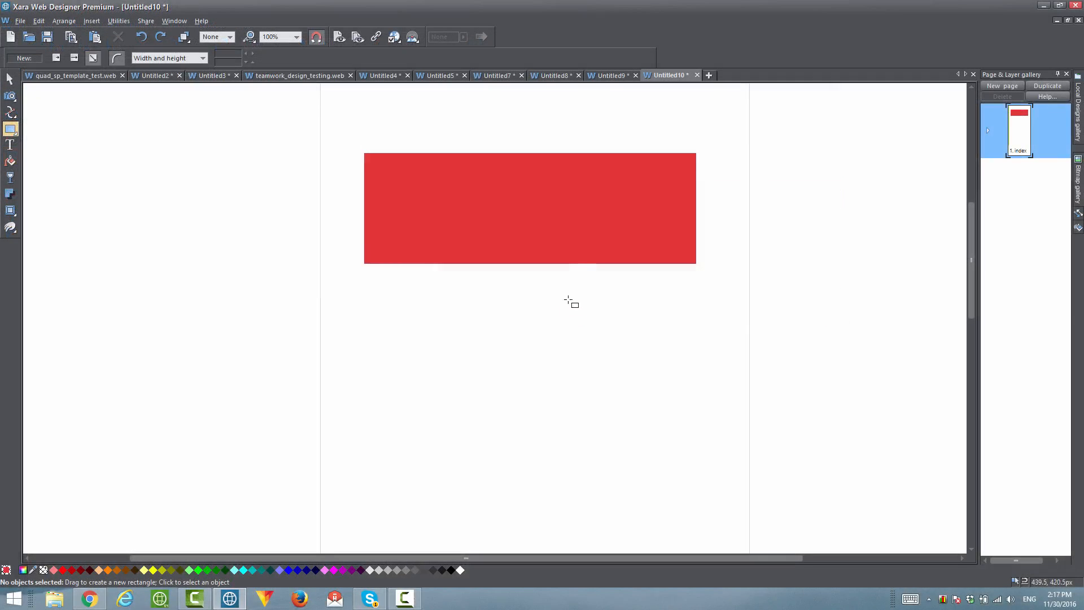
# - Set the rectangle's Web Sticky/Stretchy option to Stick at top and apply it
pyautogui.rightClick(530, 208)
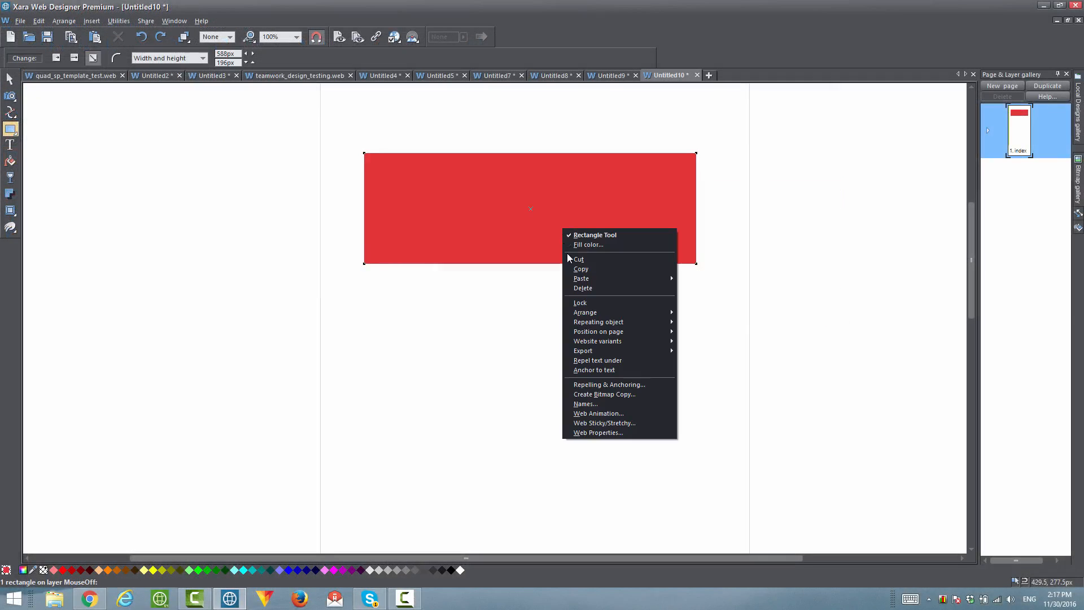
pyautogui.moveTo(631, 432)
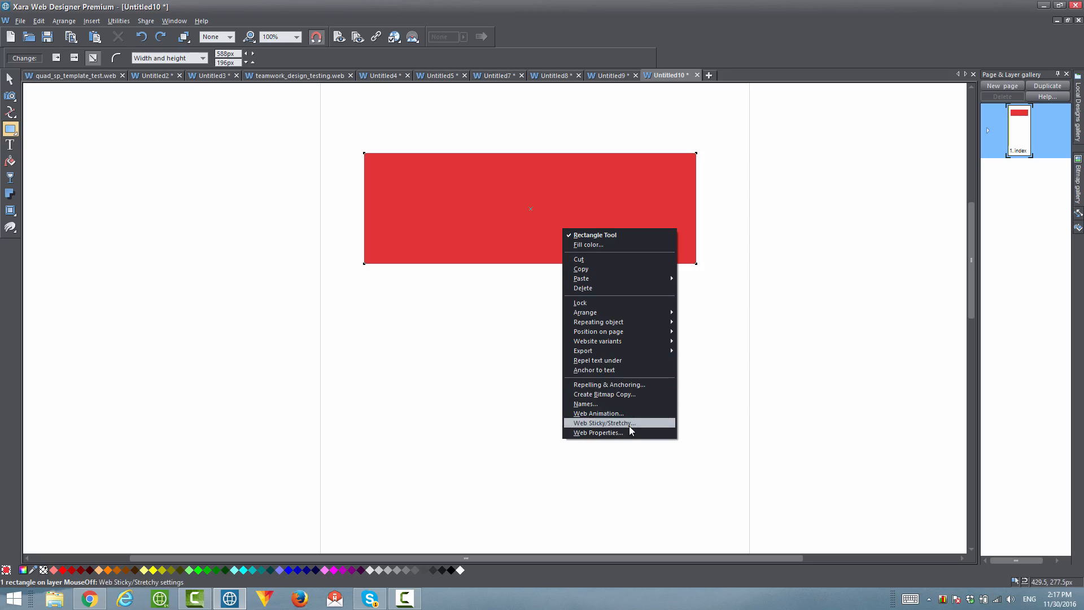
pyautogui.click(605, 422)
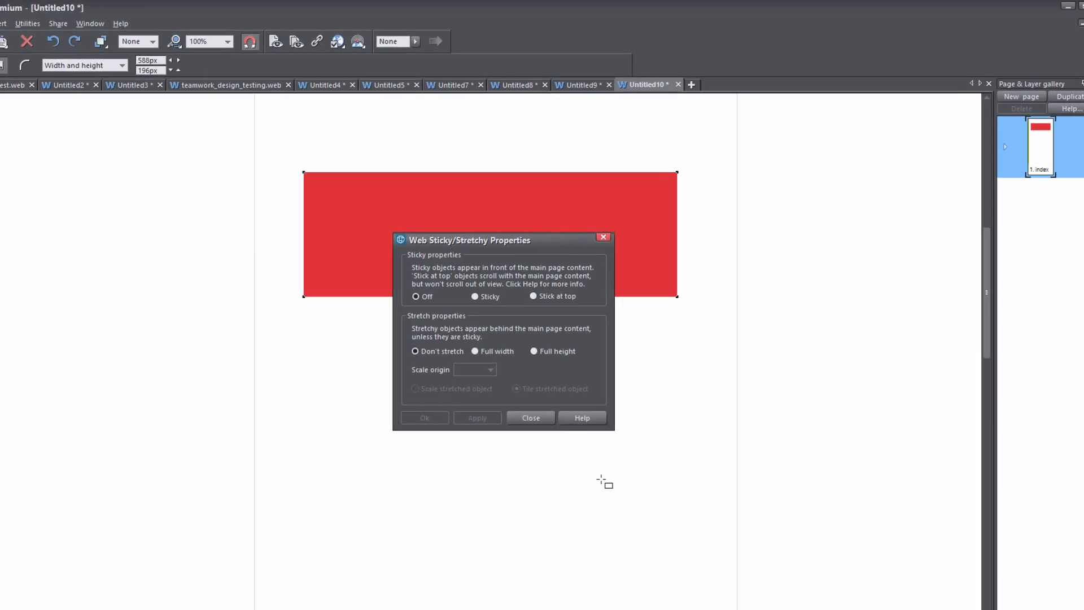
pyautogui.click(531, 296)
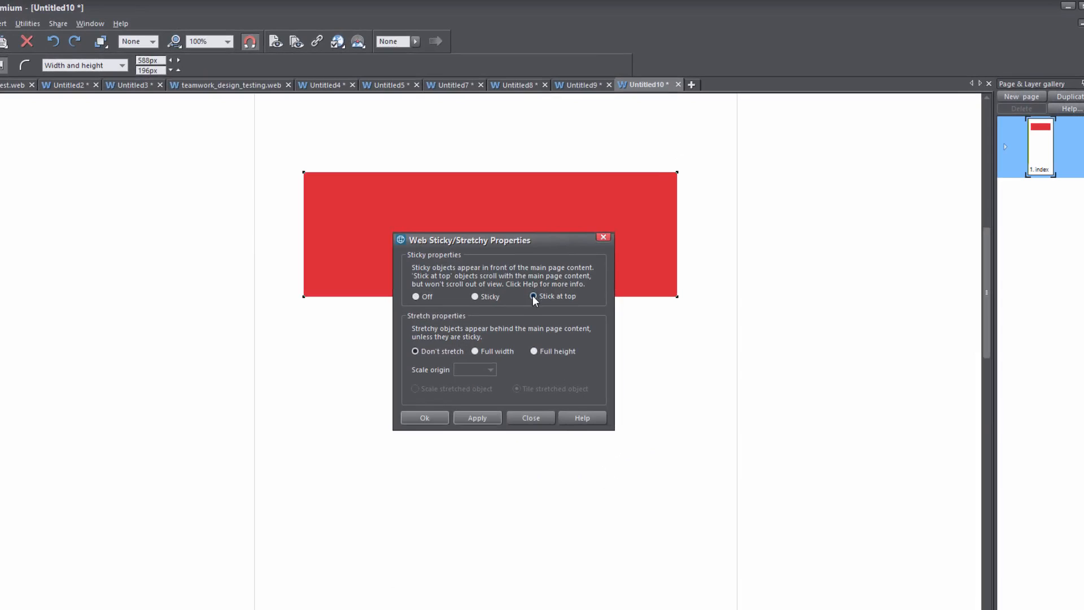
pyautogui.click(532, 297)
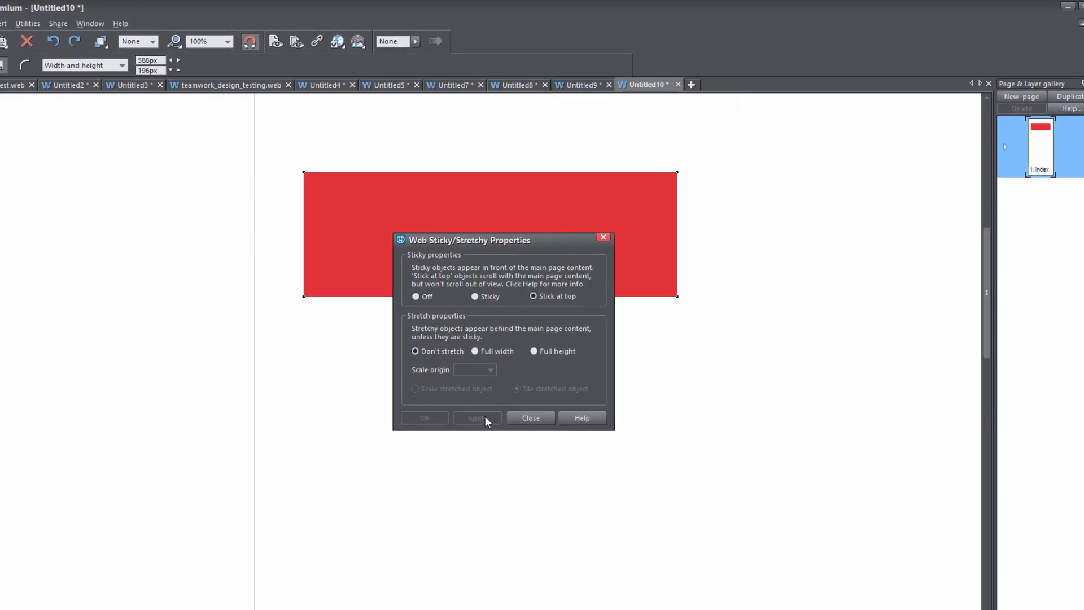
pyautogui.click(530, 418)
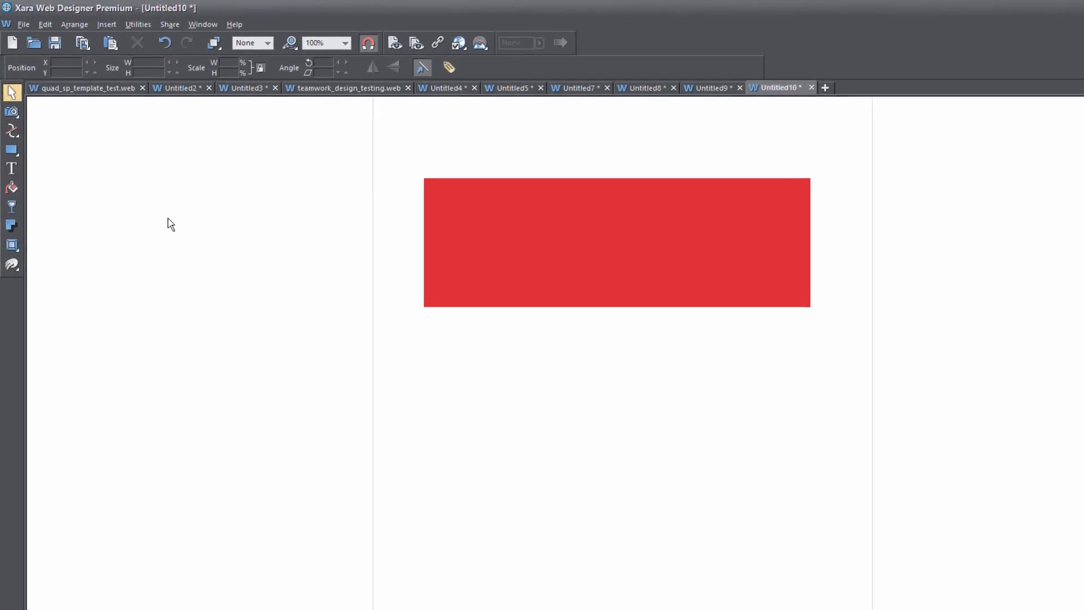
# - Drag out a text area below the rectangle for the placeholder paragraph
pyautogui.click(11, 168)
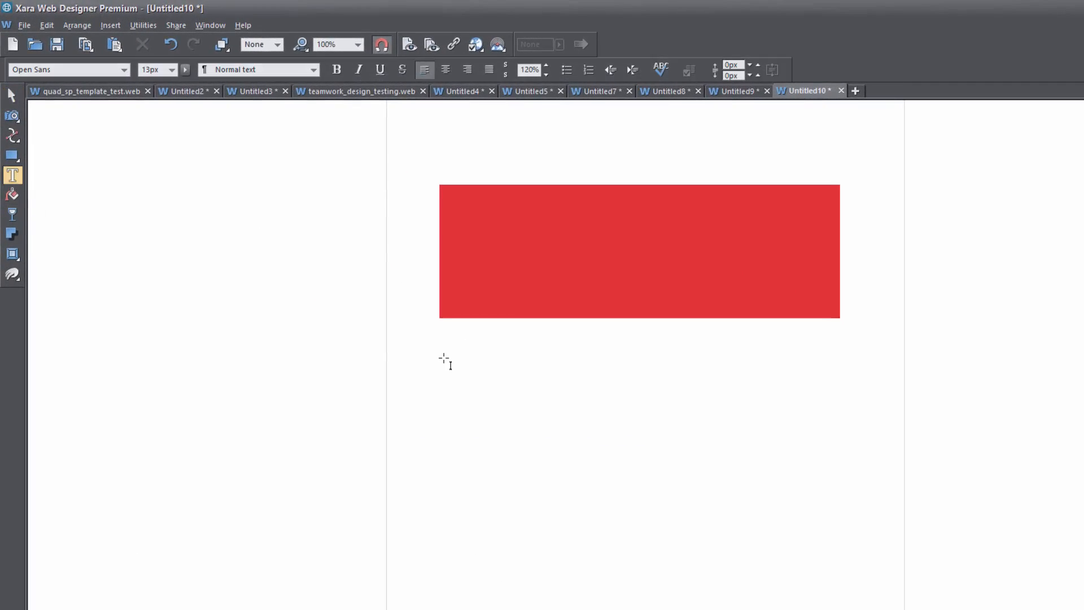
pyautogui.moveTo(444, 358); pyautogui.dragTo(817, 495)
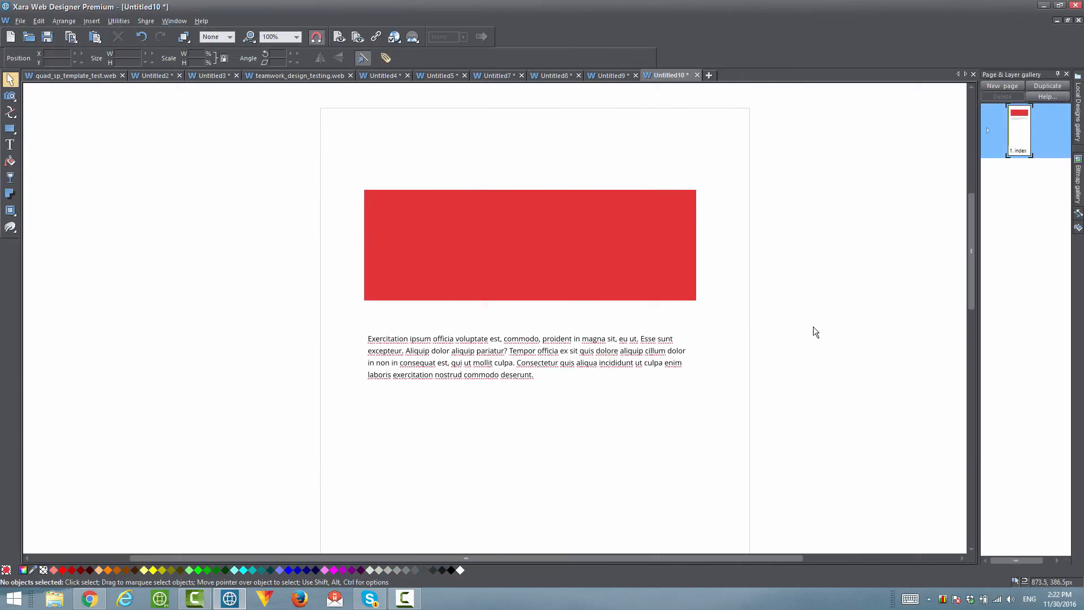
pyautogui.press('F5')
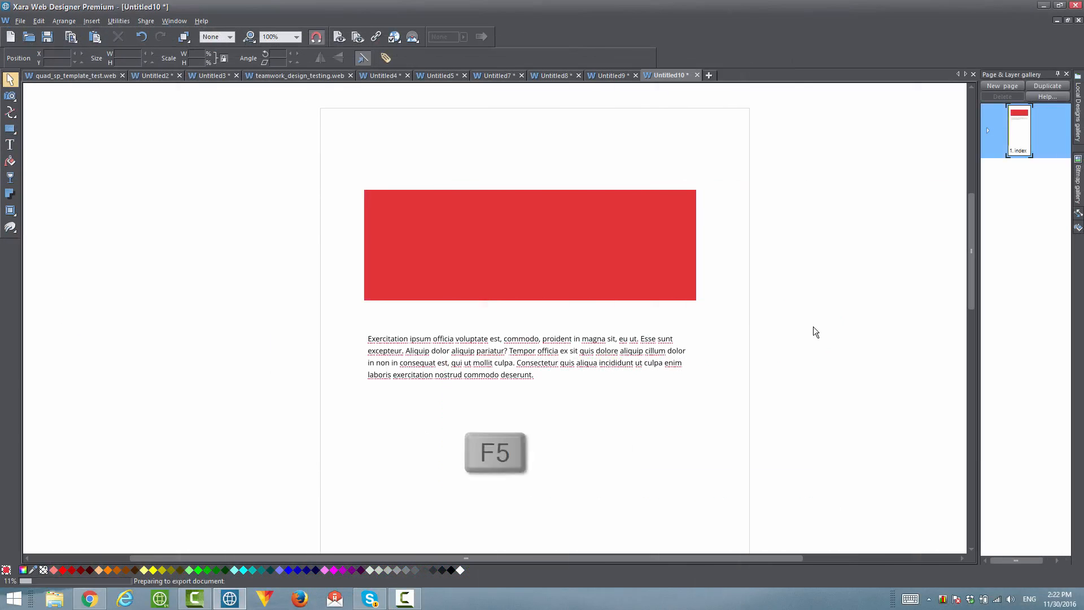
pyautogui.press('F5')
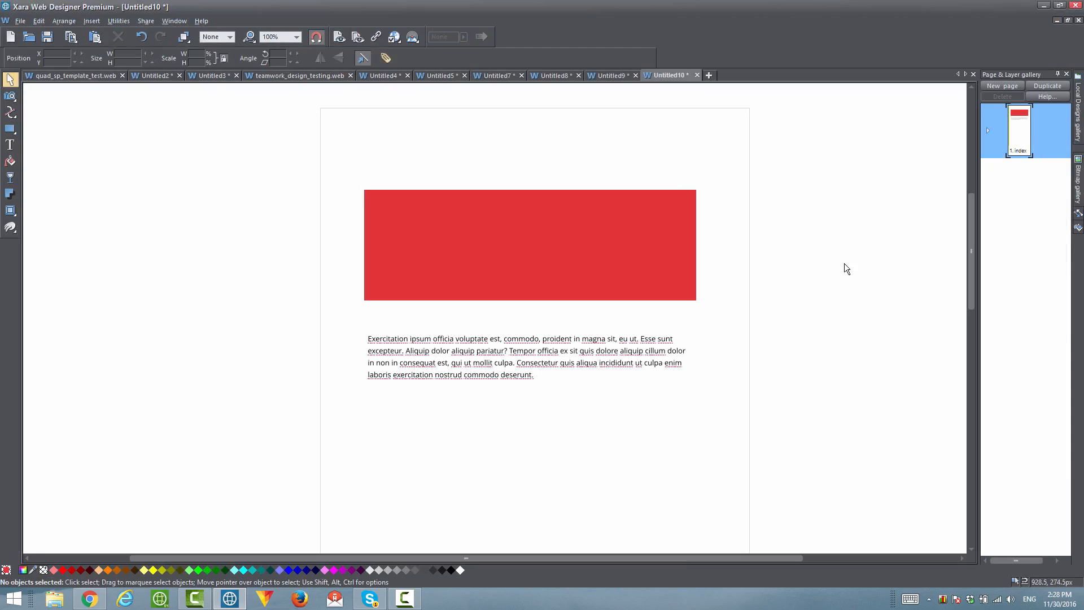
pyautogui.moveTo(806, 249)
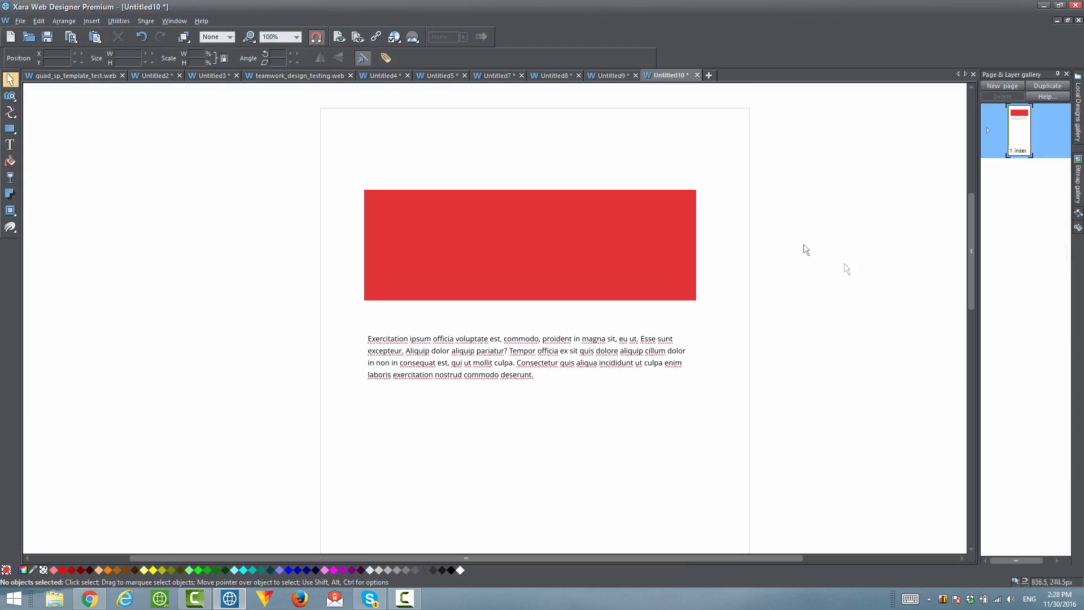
pyautogui.moveTo(816, 245)
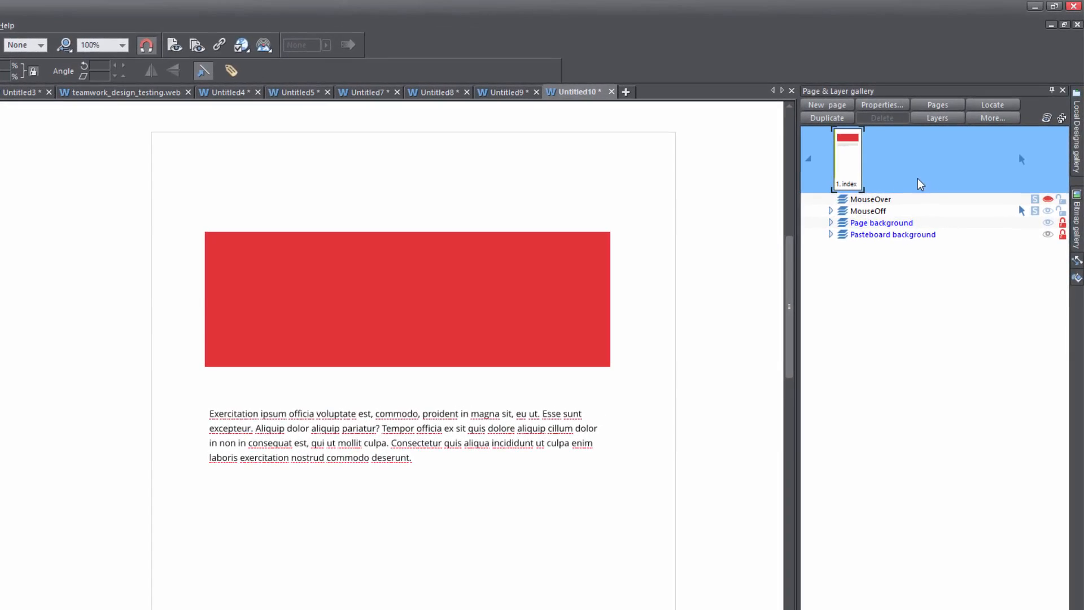
# - Expand the MouseOff layer in the gallery and select its Rectangle entry
pyautogui.click(830, 211)
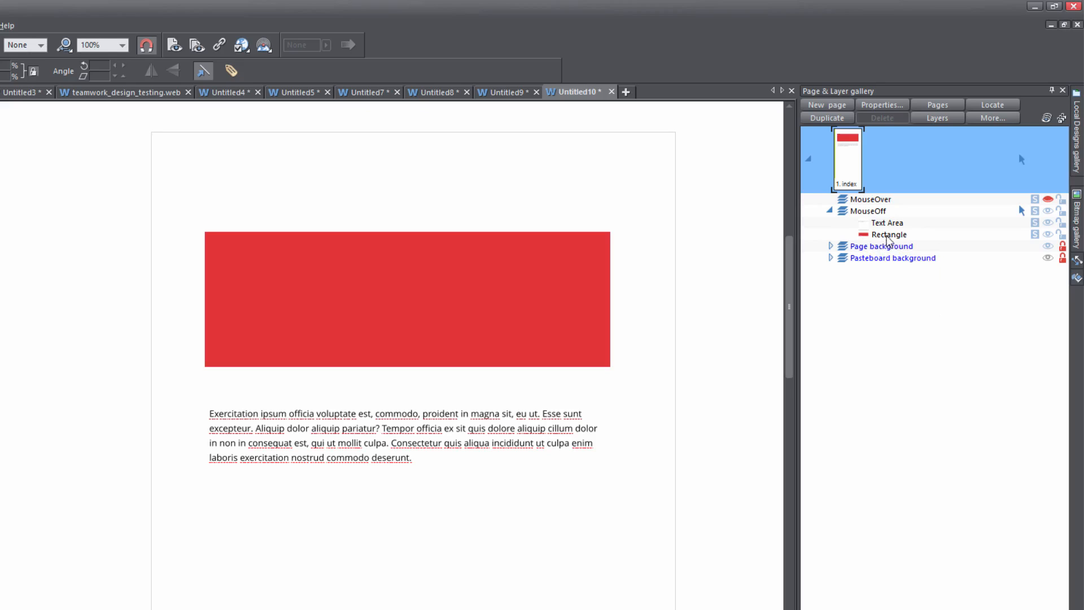
pyautogui.click(889, 234)
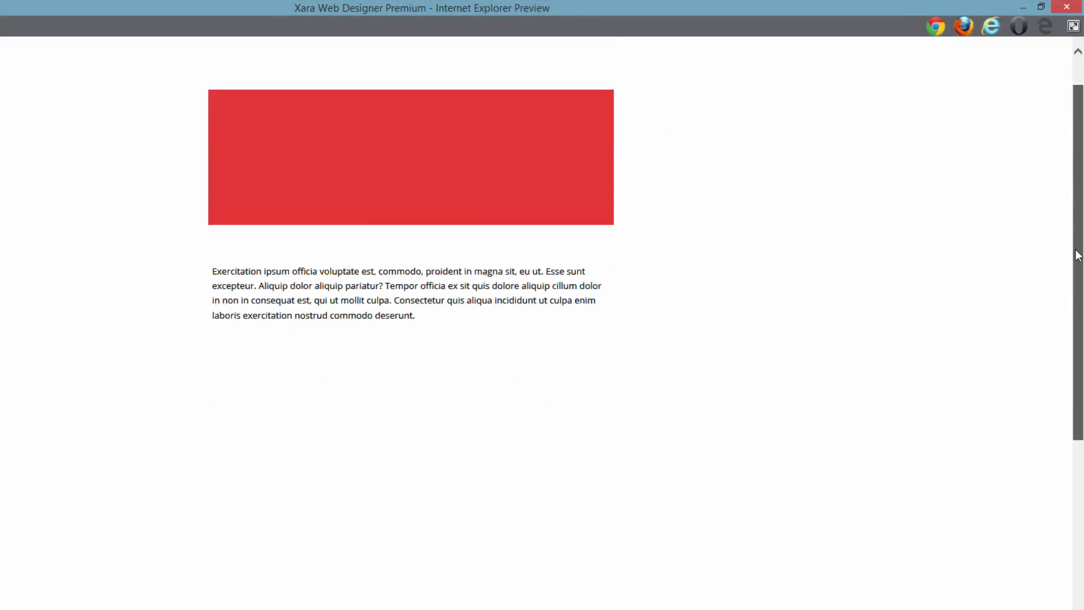
# - Scroll down the browser preview to check the rectangle stays pinned at top
pyautogui.scroll(-3)
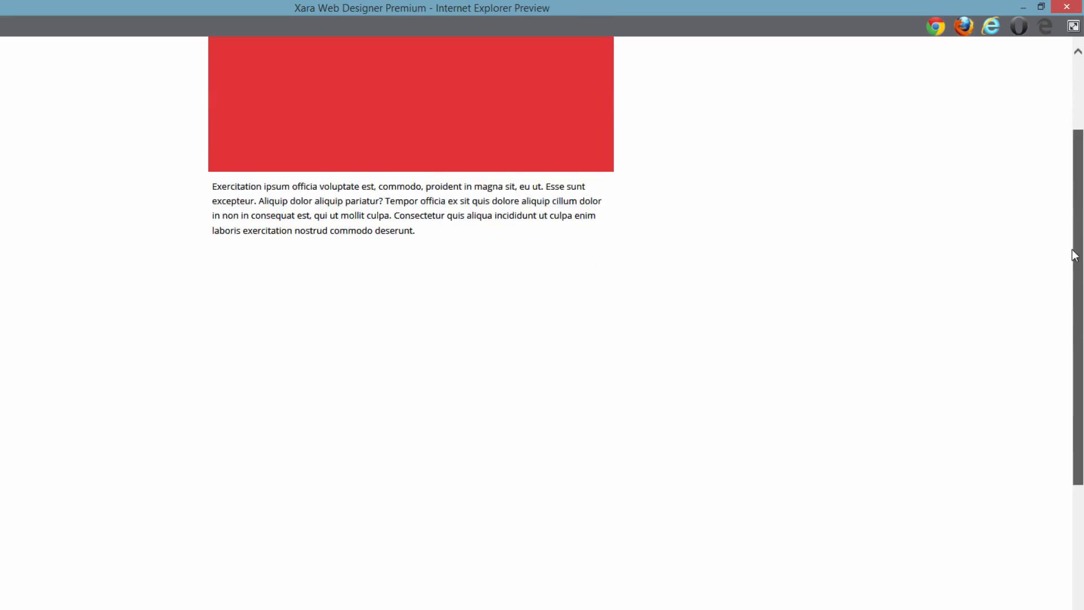